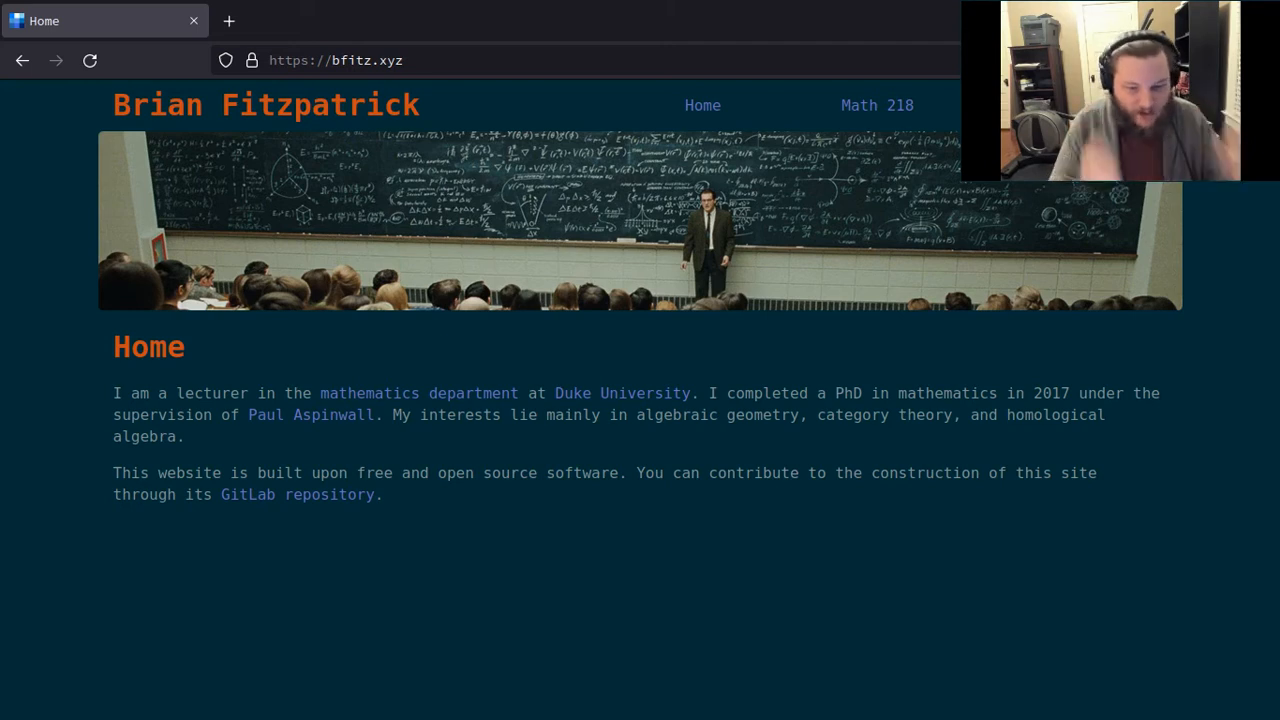
mouse_move(313, 85)
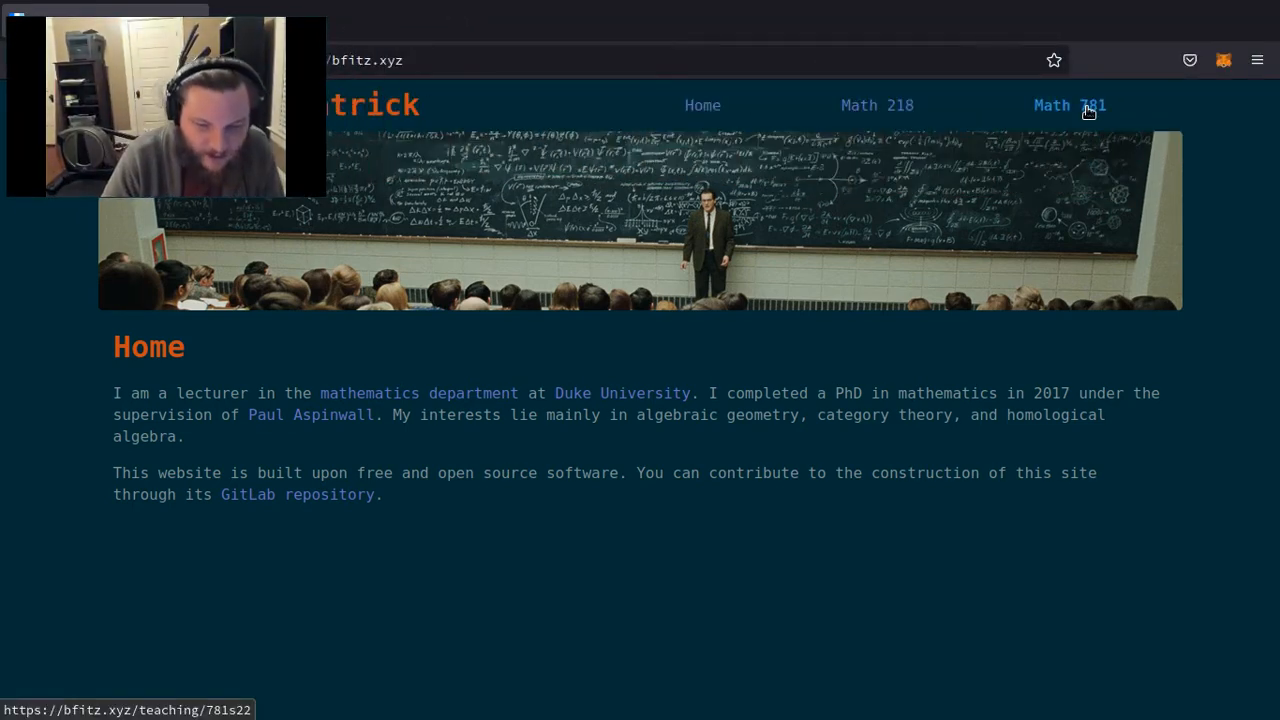
Step: Load the Math 781 course page listing Week 0 Welcome and Week 1 Matrices and Vectors
click(1070, 105)
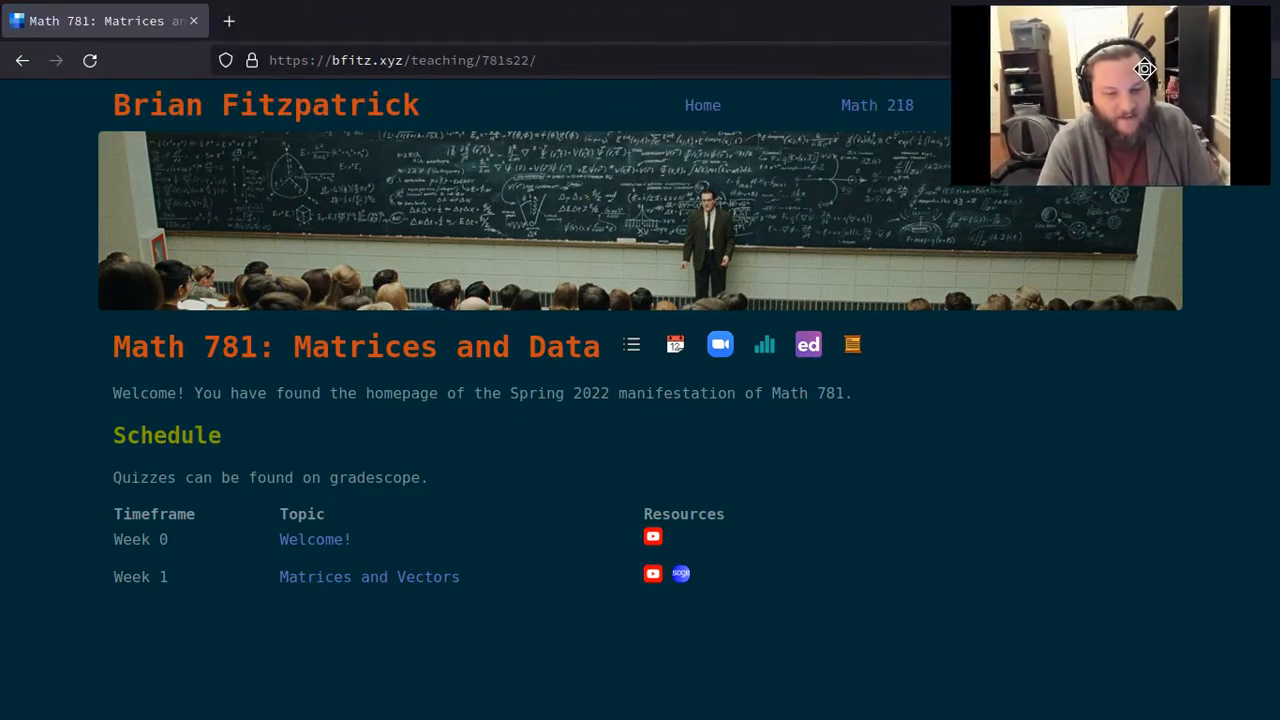
mouse_move(1030, 351)
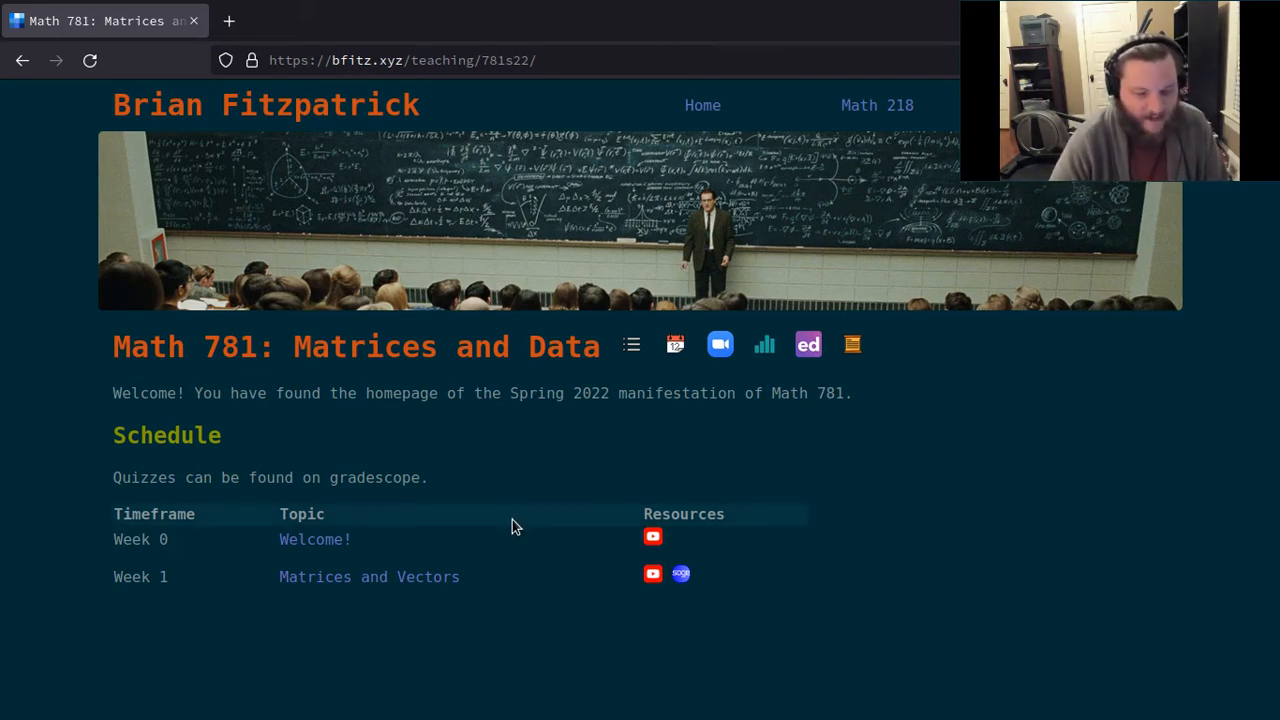
mouse_move(503, 630)
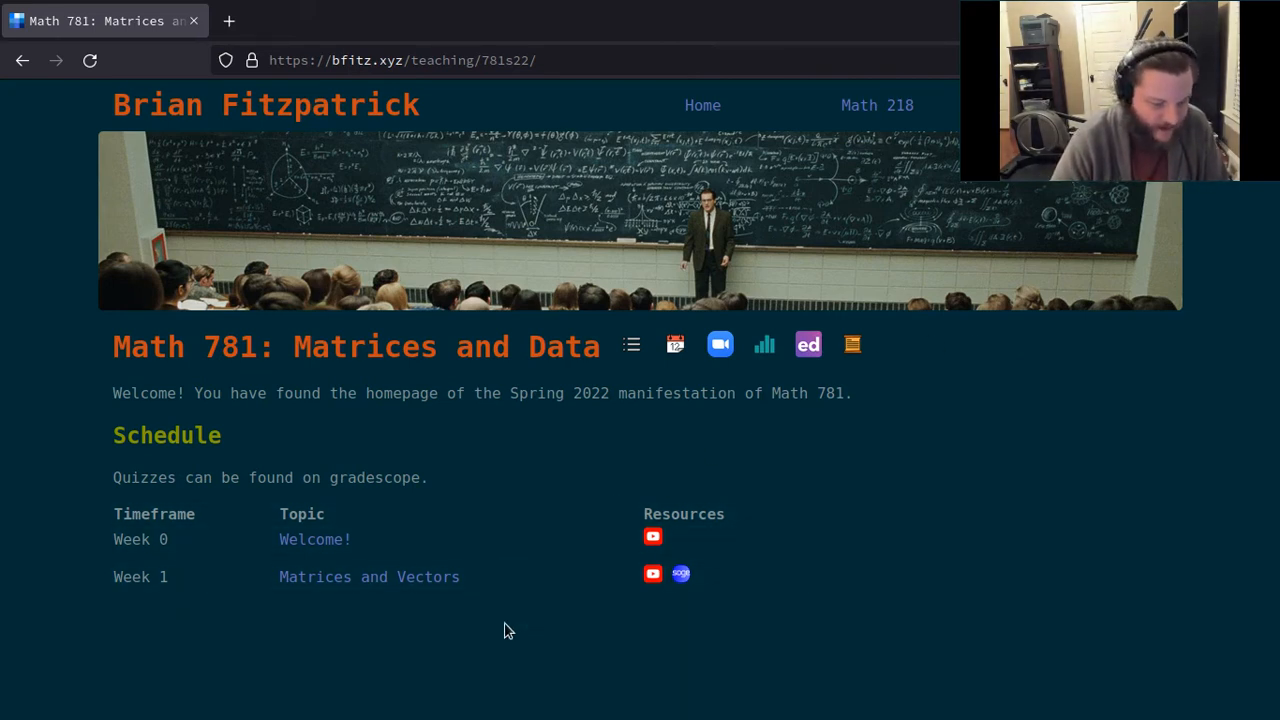
mouse_move(540, 605)
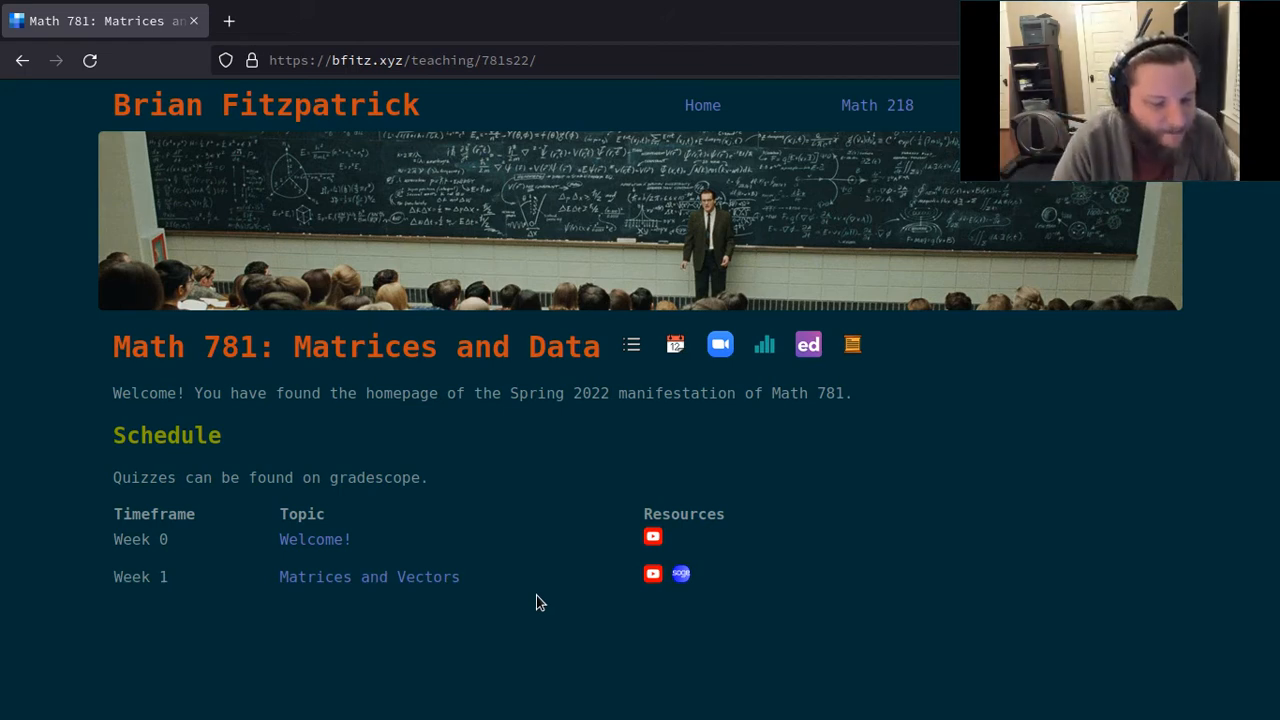
mouse_move(625, 368)
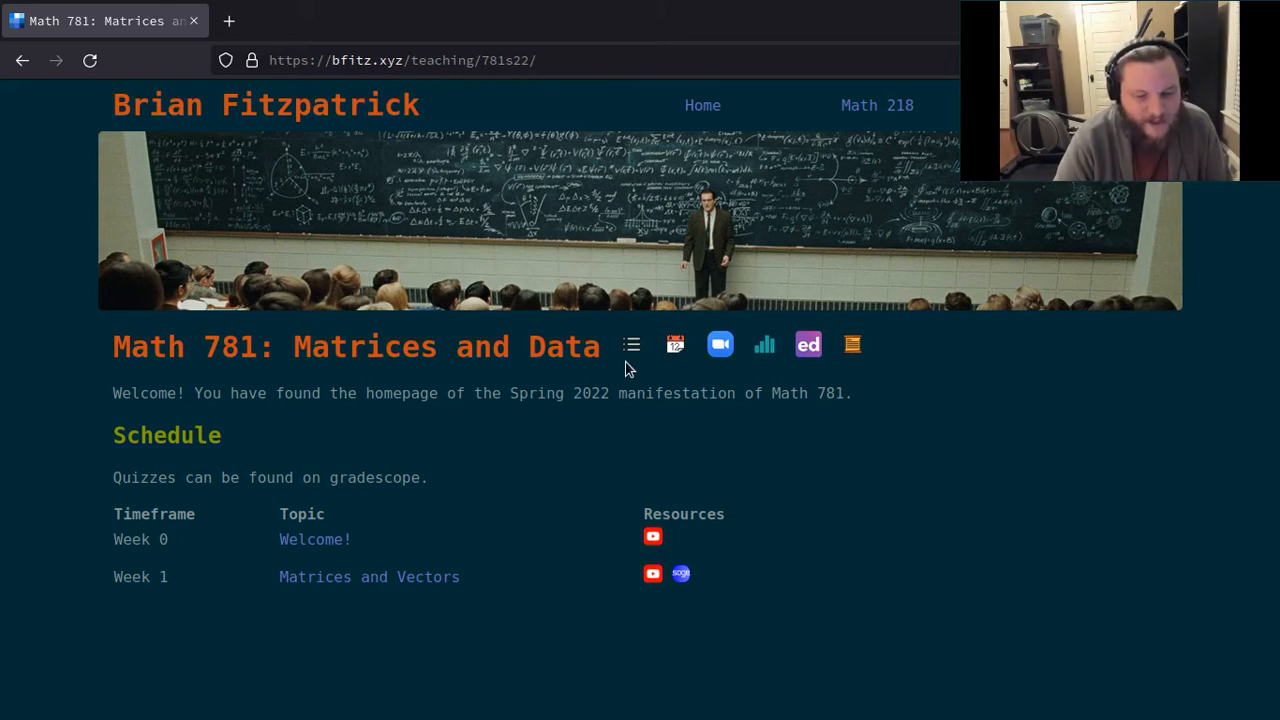
mouse_move(720, 344)
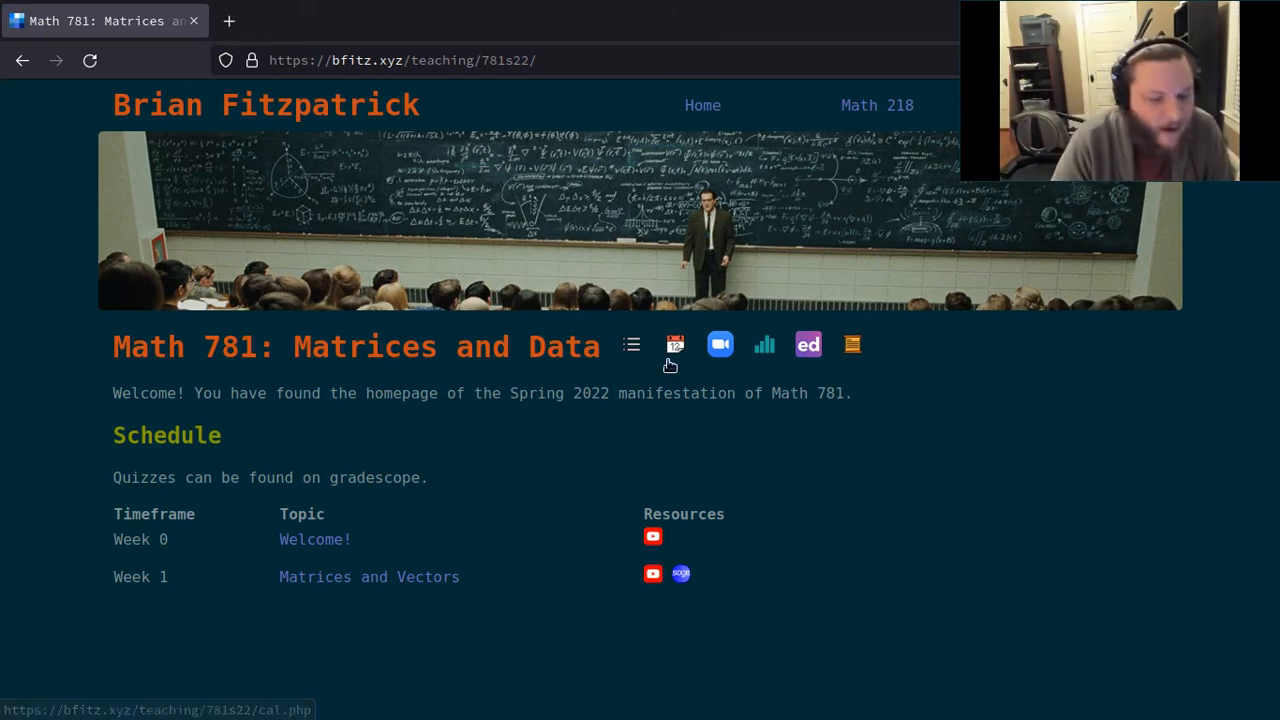
Step: Open the course calendar (cal.php) and scroll to the January 2022 month view
click(675, 344)
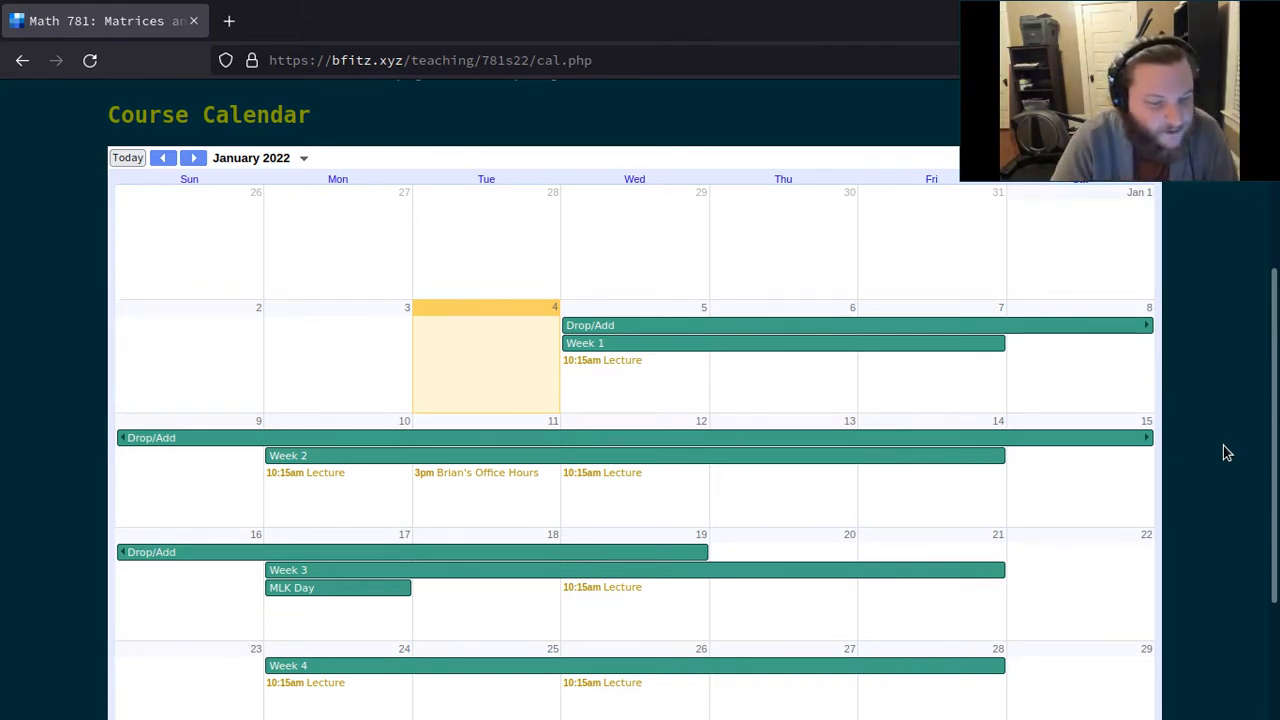
scroll(up, 3)
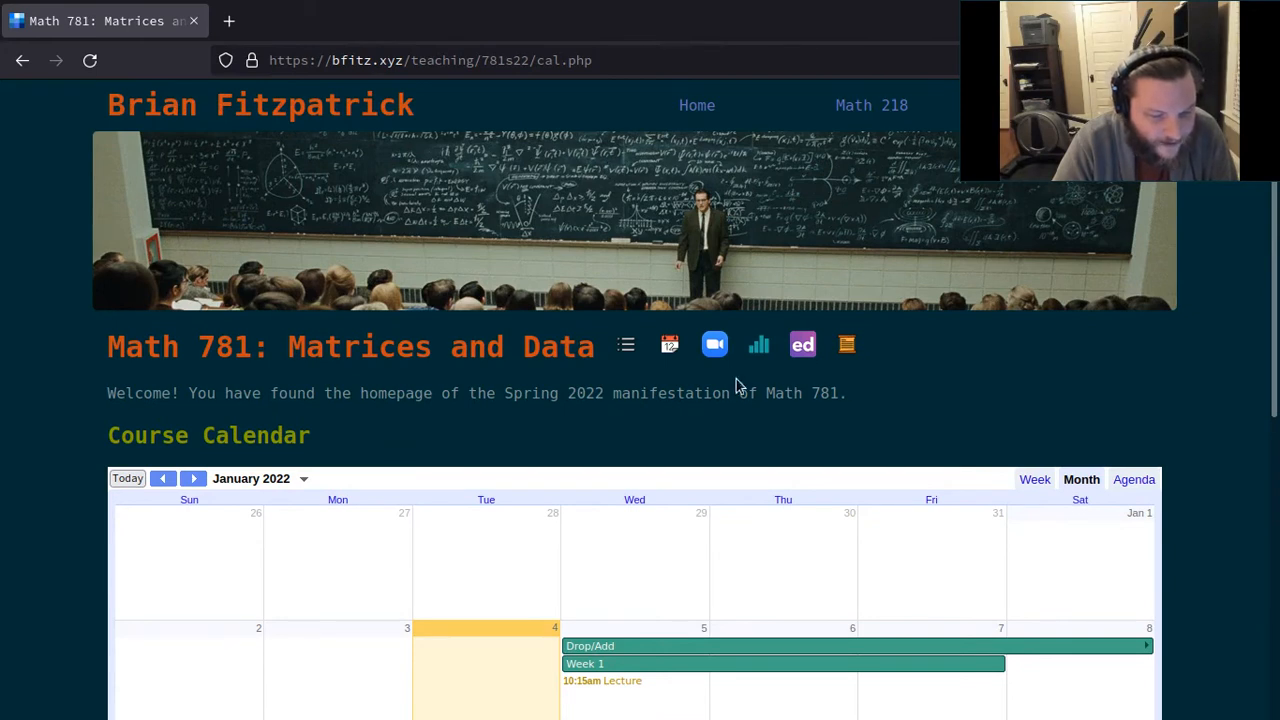
mouse_move(714, 345)
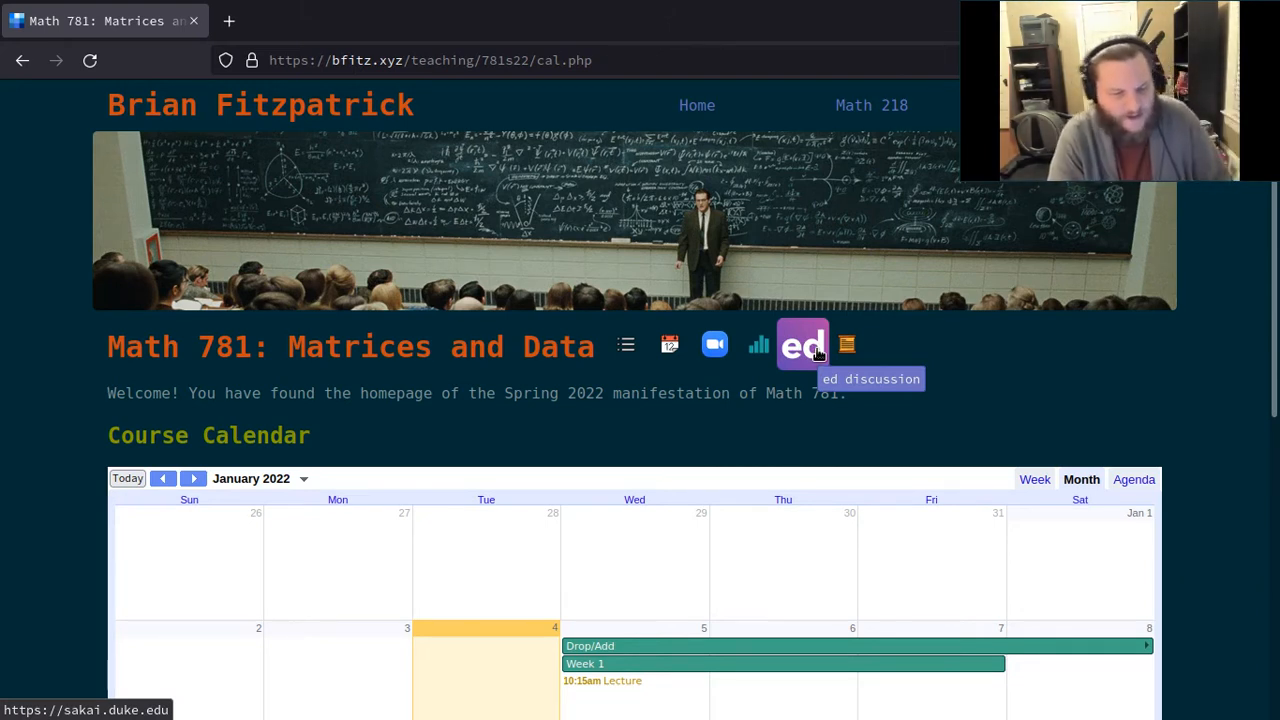
mouse_move(846, 345)
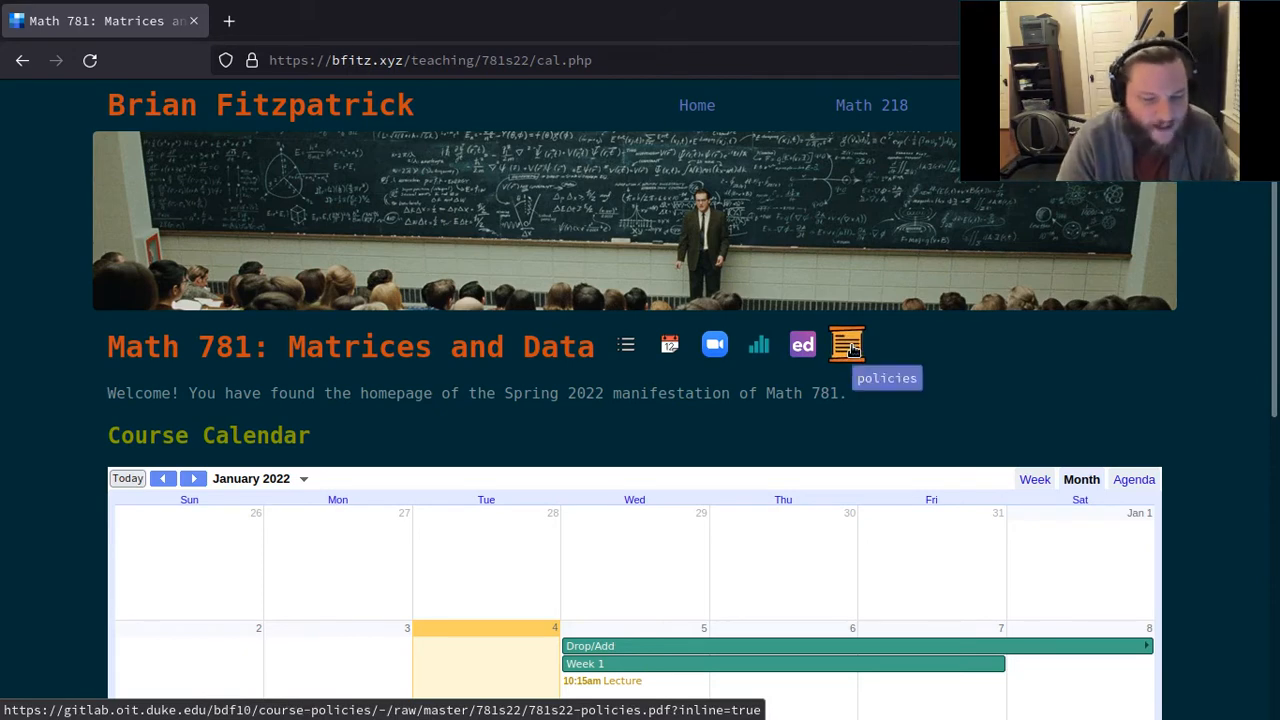
Step: Open 781s22-policies.pdf, then return to the Math 781 homepage schedule
click(846, 345)
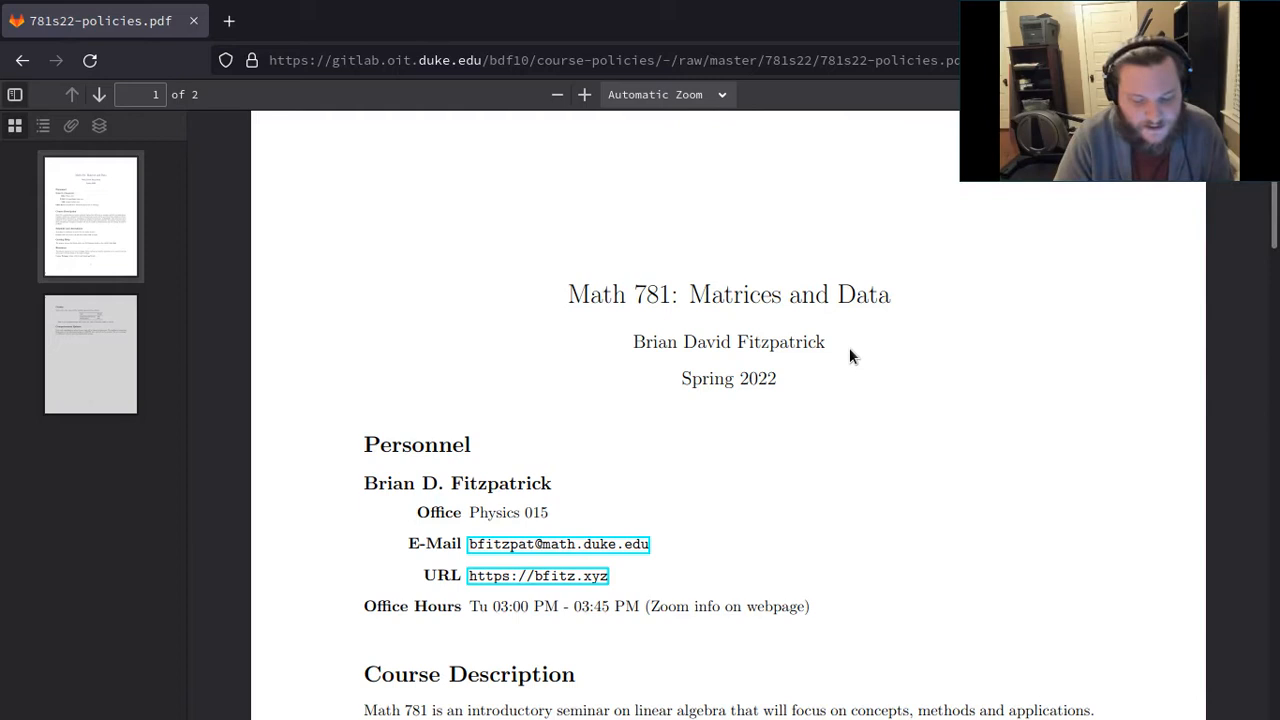
click(537, 575)
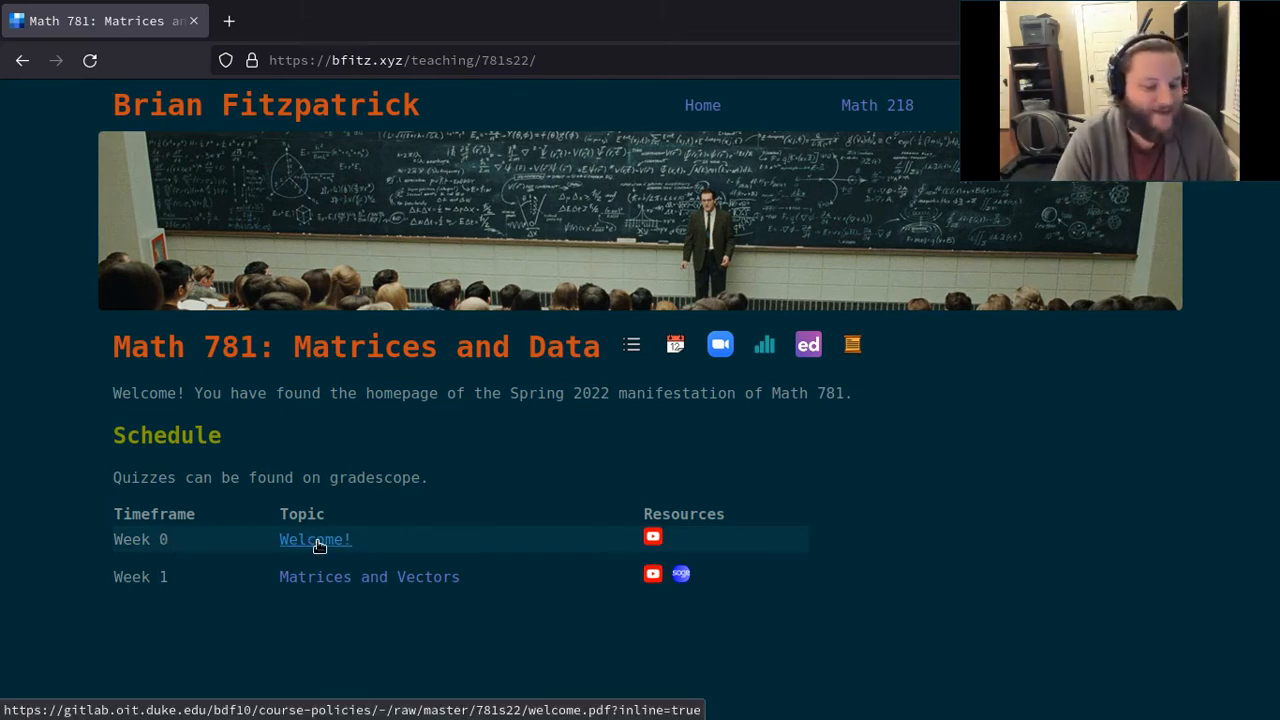
Step: Open the Week 0 'Welcome to Math 781!' slides PDF from the Schedule table
click(314, 539)
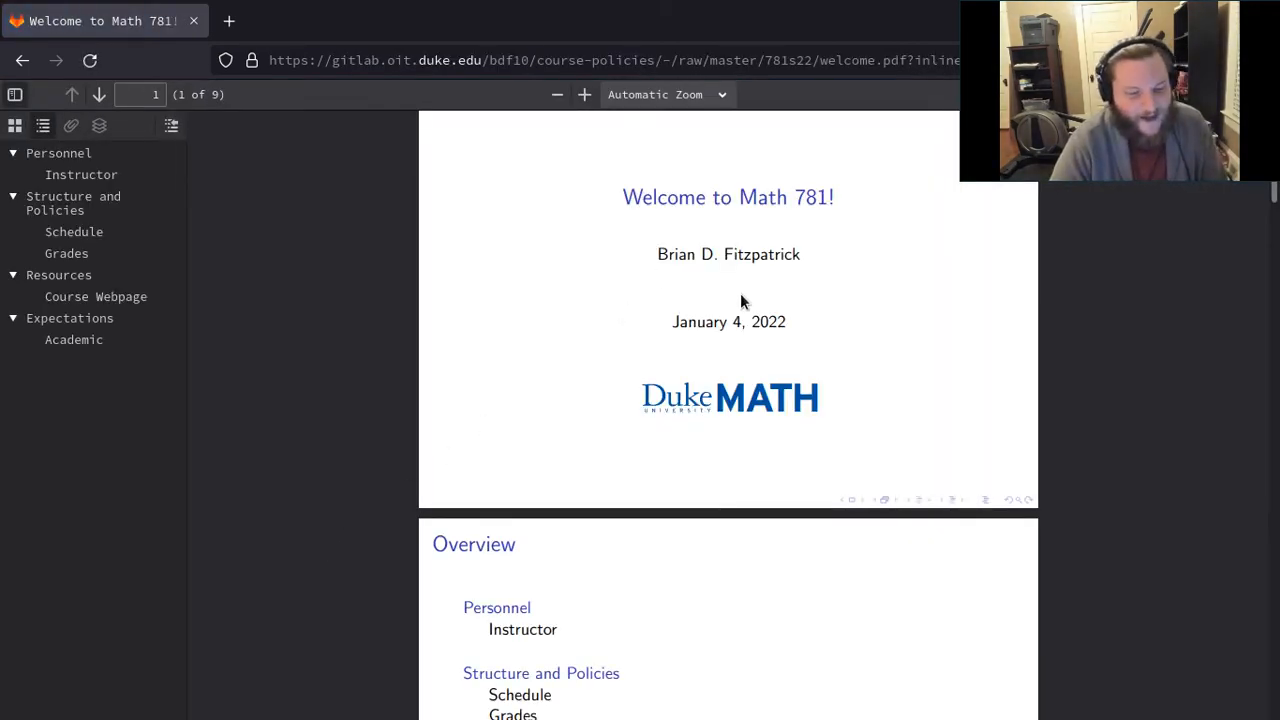
mouse_move(928, 347)
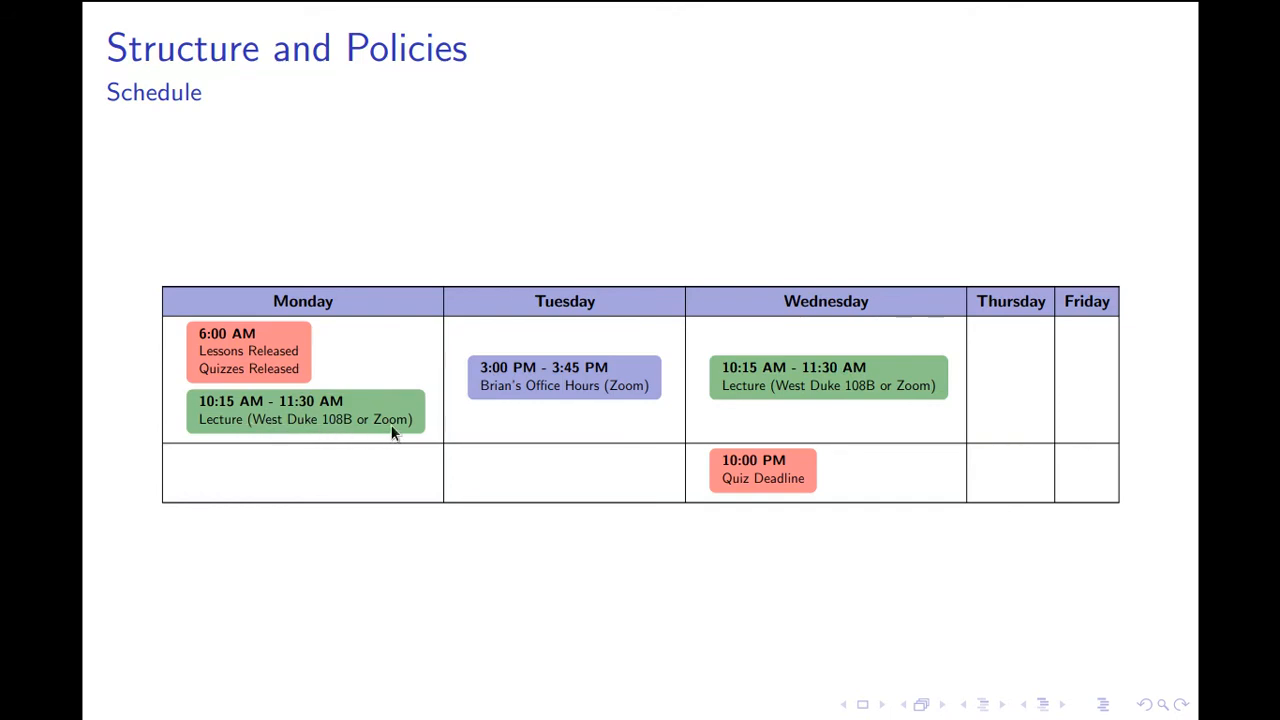
mouse_move(855, 561)
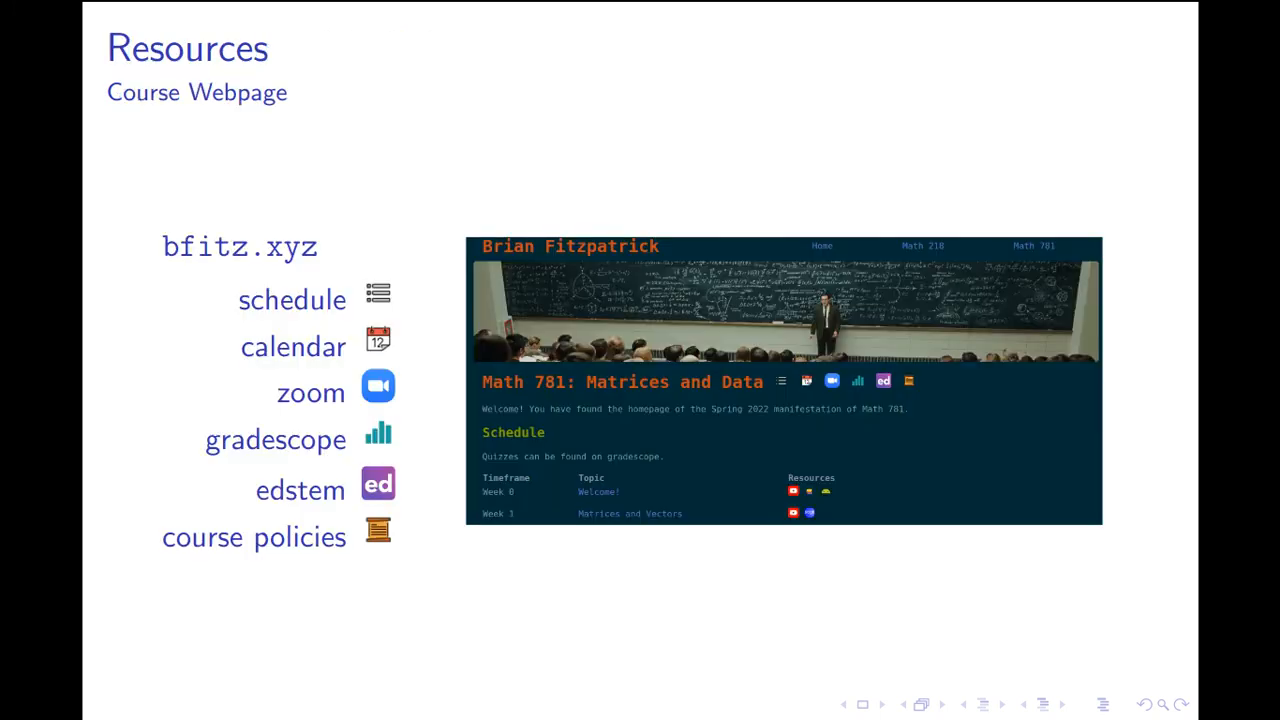
mouse_move(643, 425)
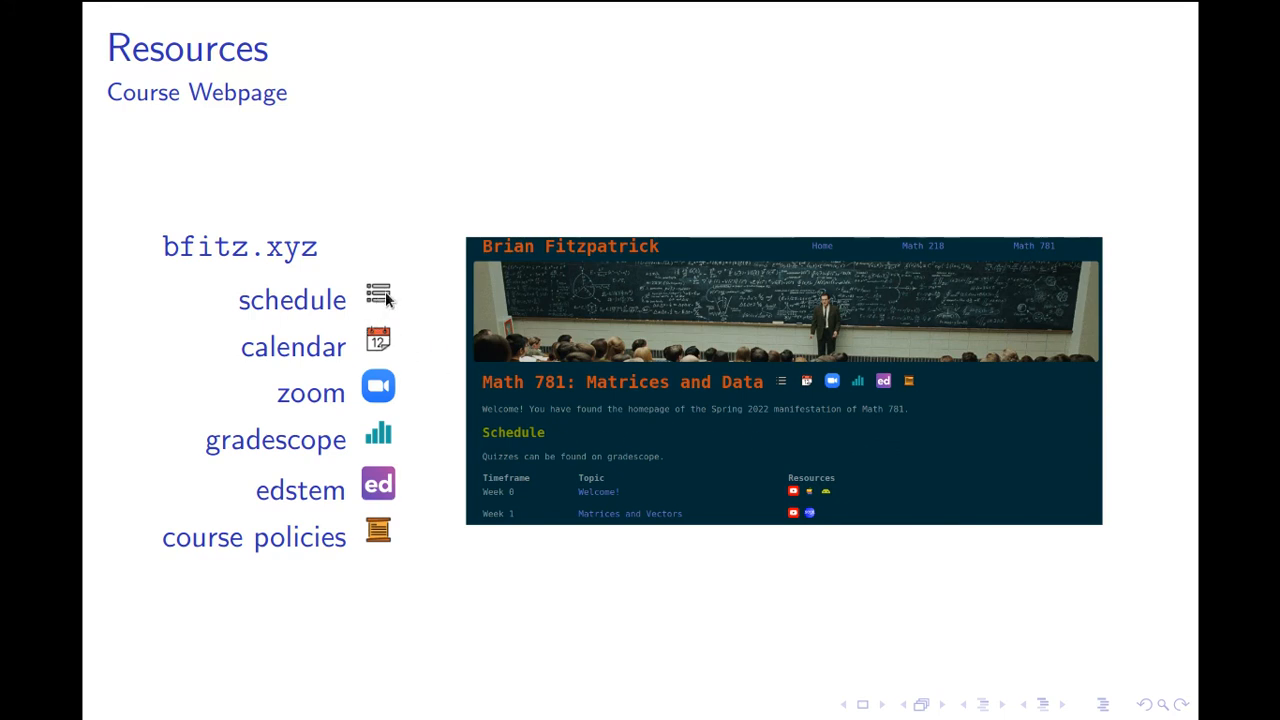
mouse_move(778, 393)
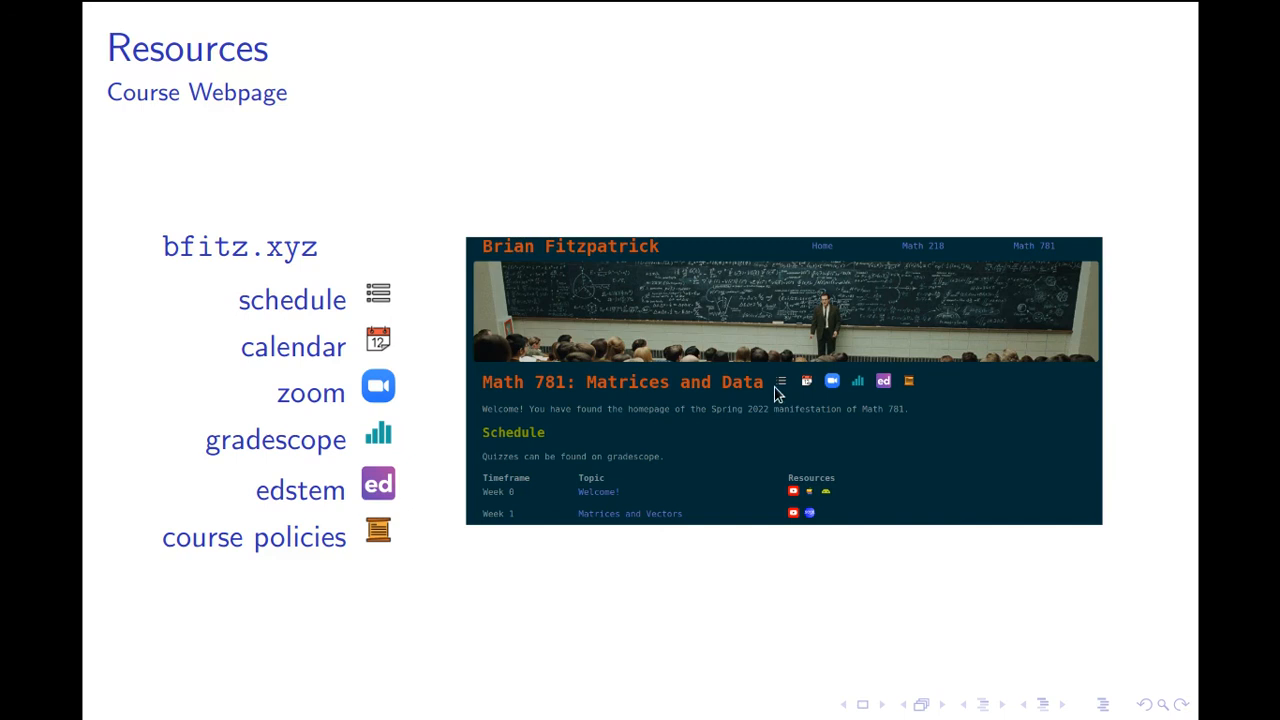
mouse_move(987, 649)
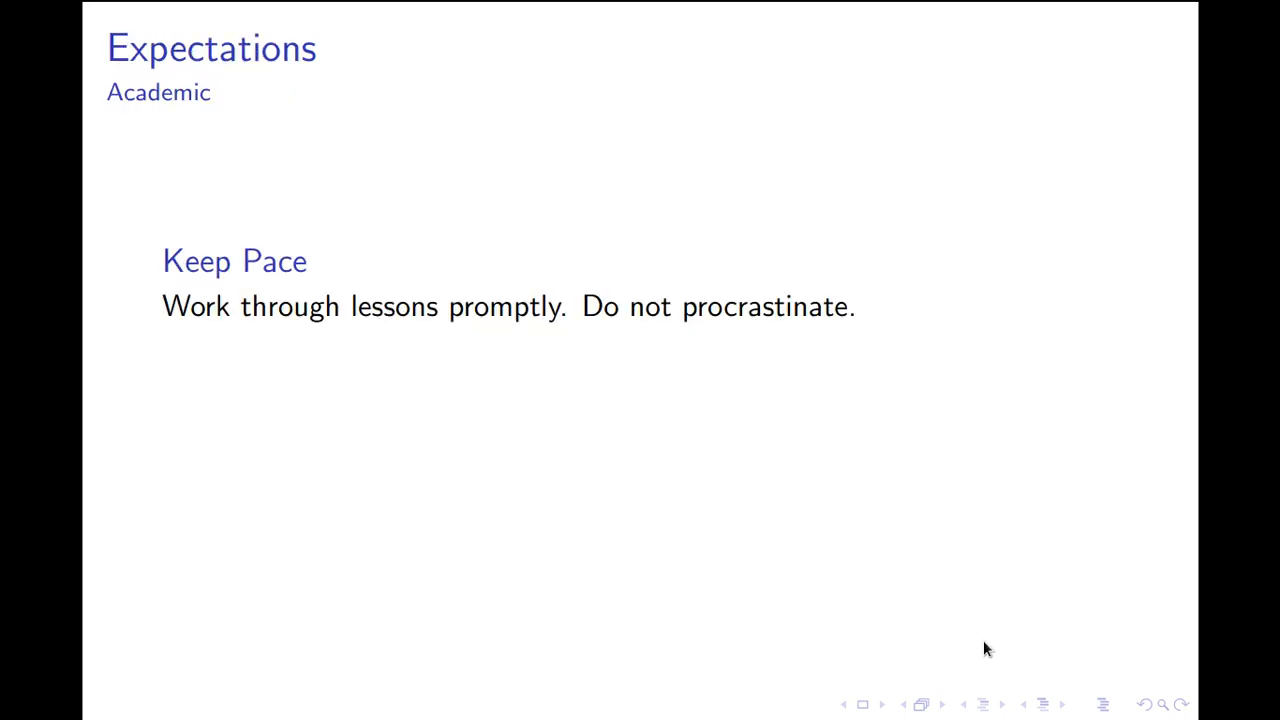
mouse_move(1063, 320)
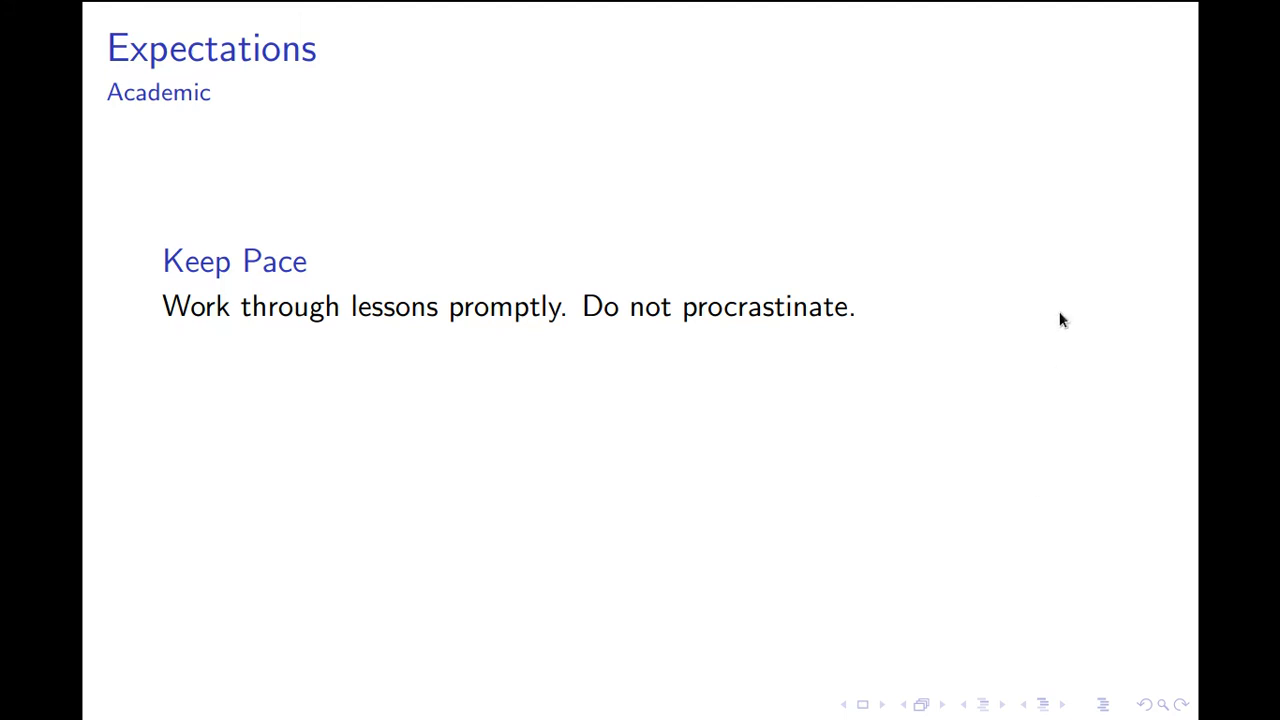
mouse_move(1090, 258)
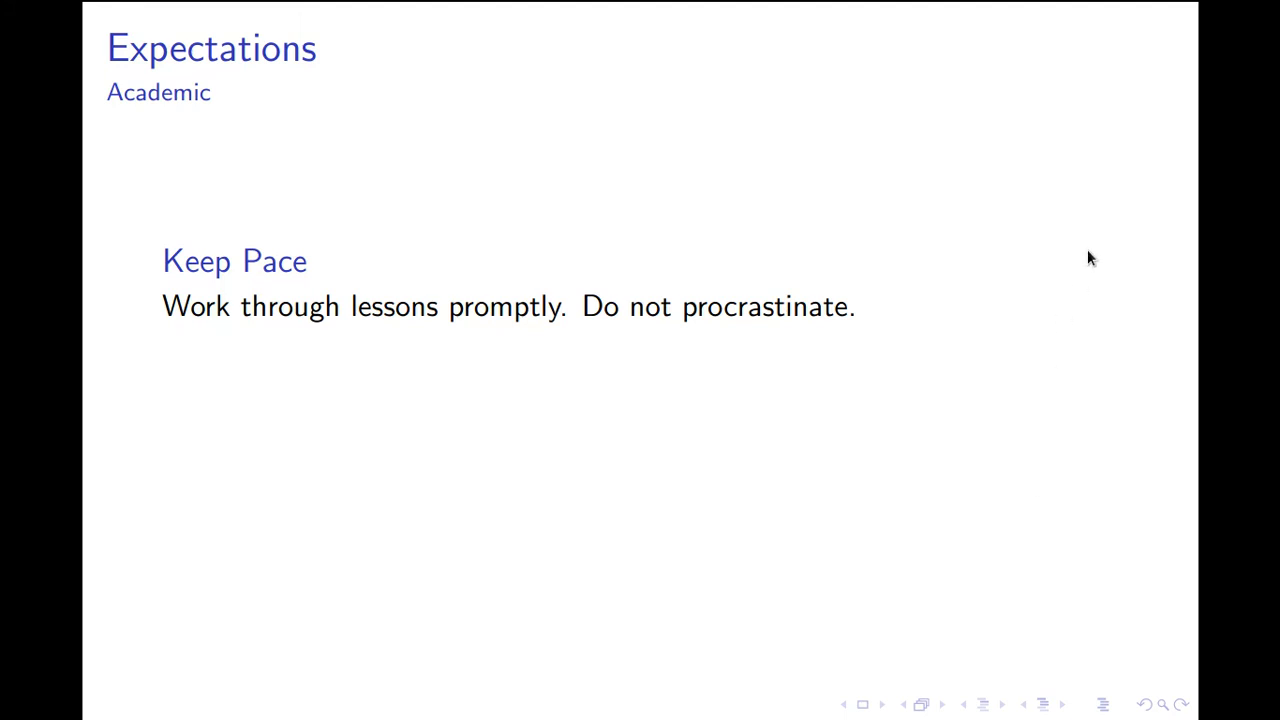